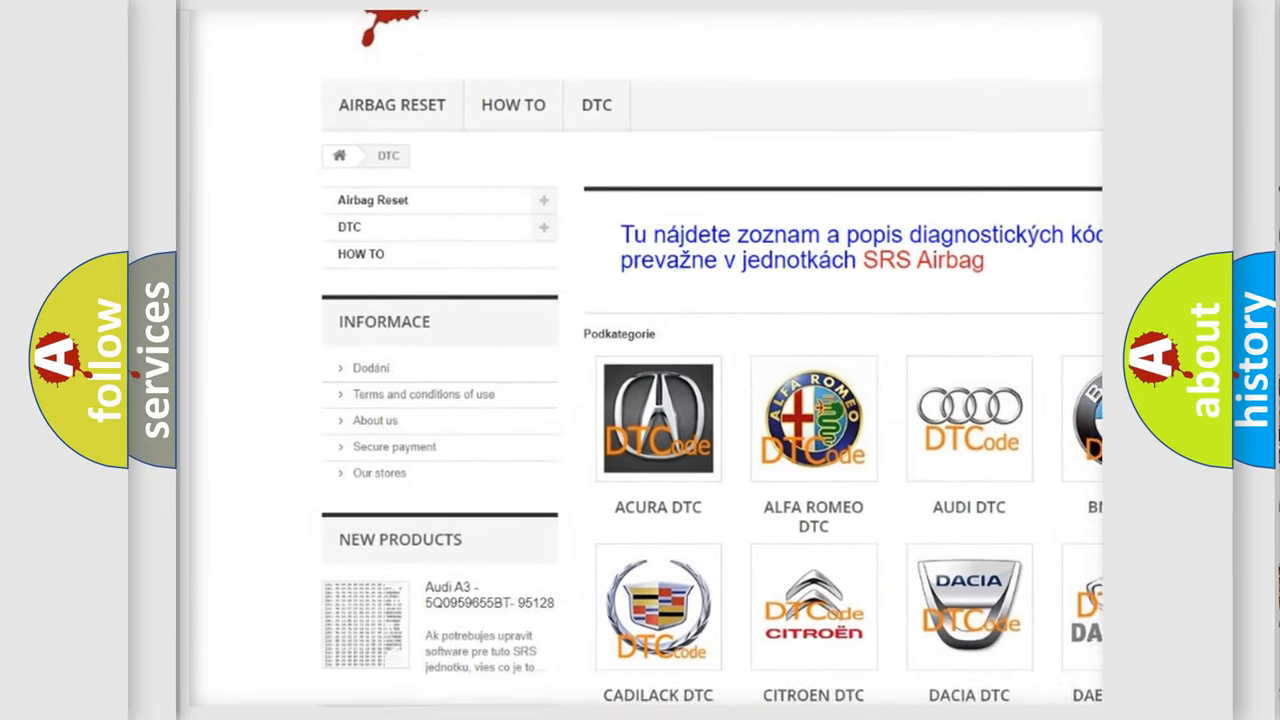
scroll("down", 3)
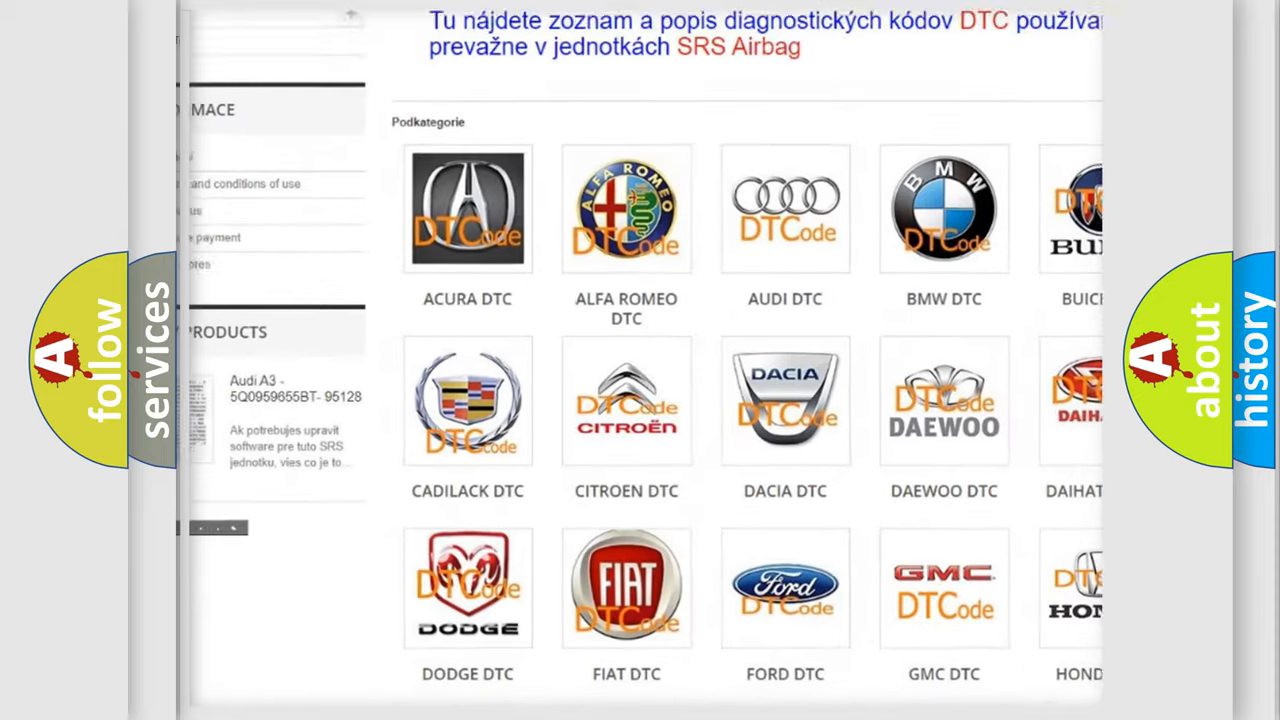
scroll("down", 3)
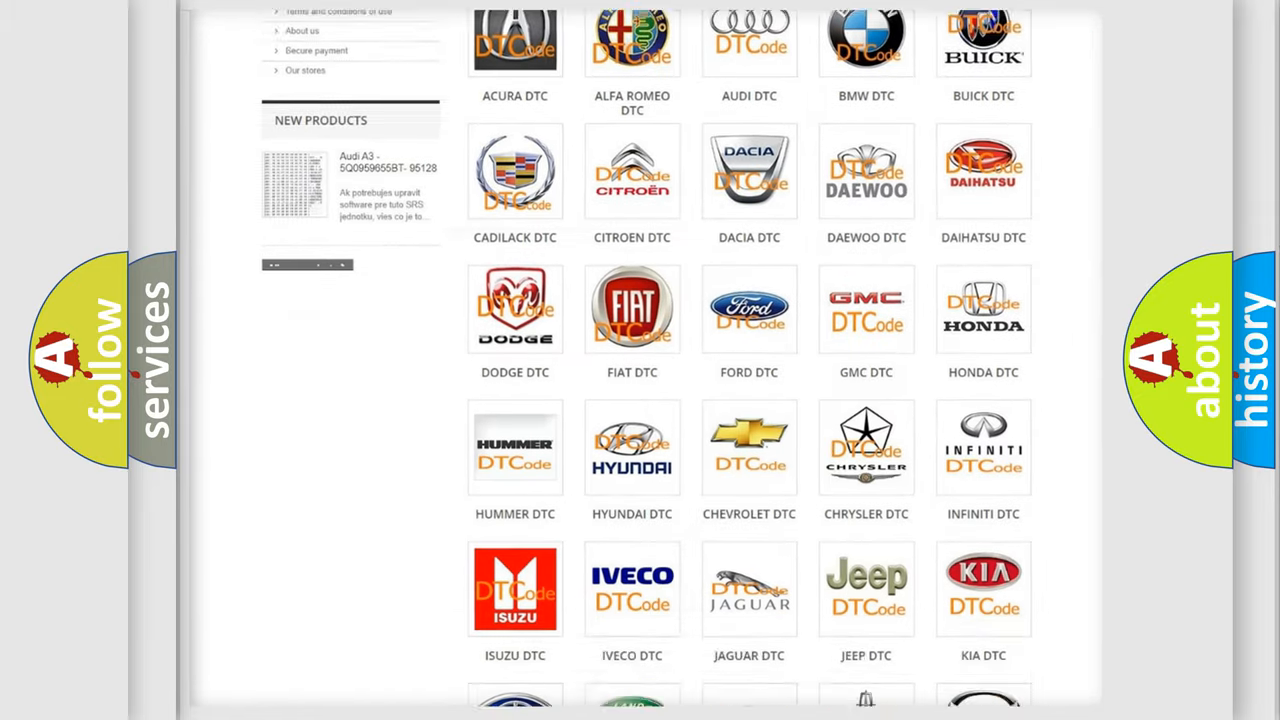
scroll("down", 3)
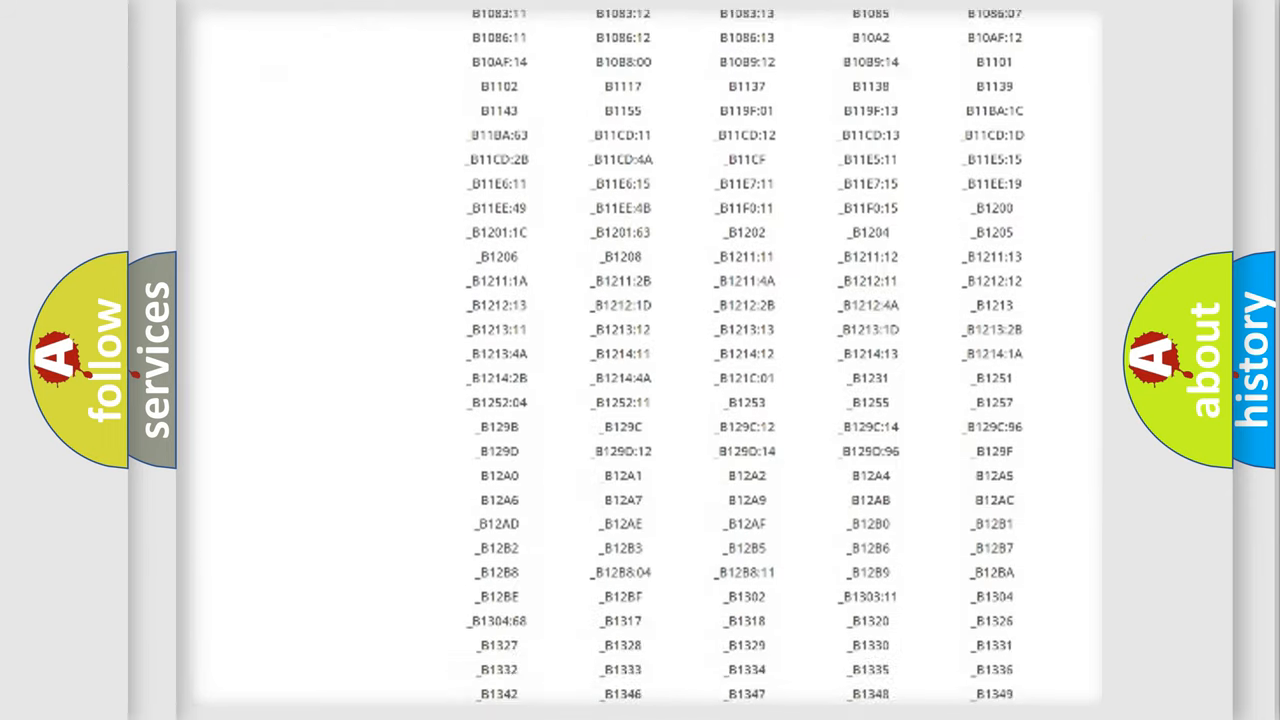
scroll("down", 3)
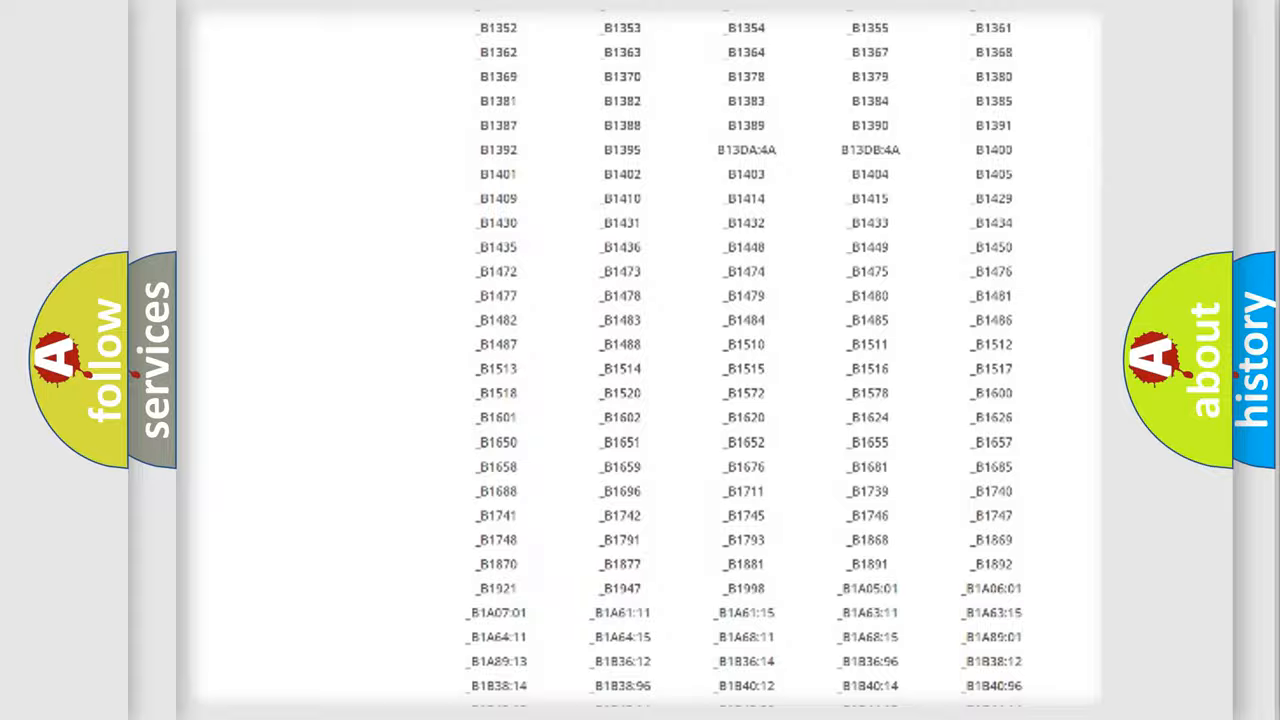
scroll("up", 3)
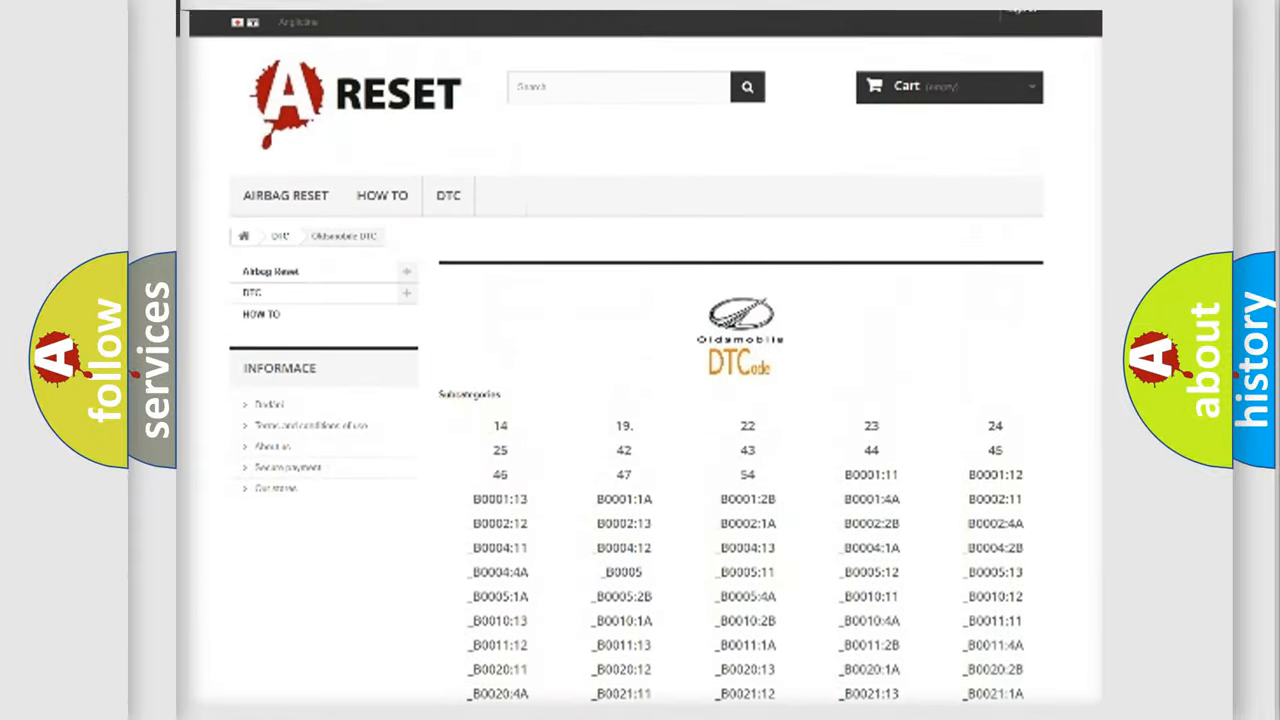